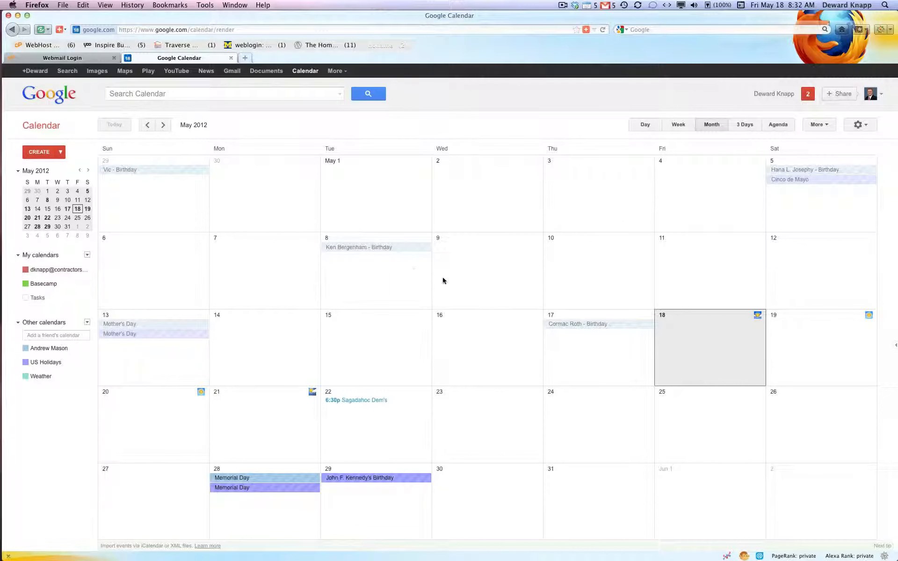
mouse_move(168, 285)
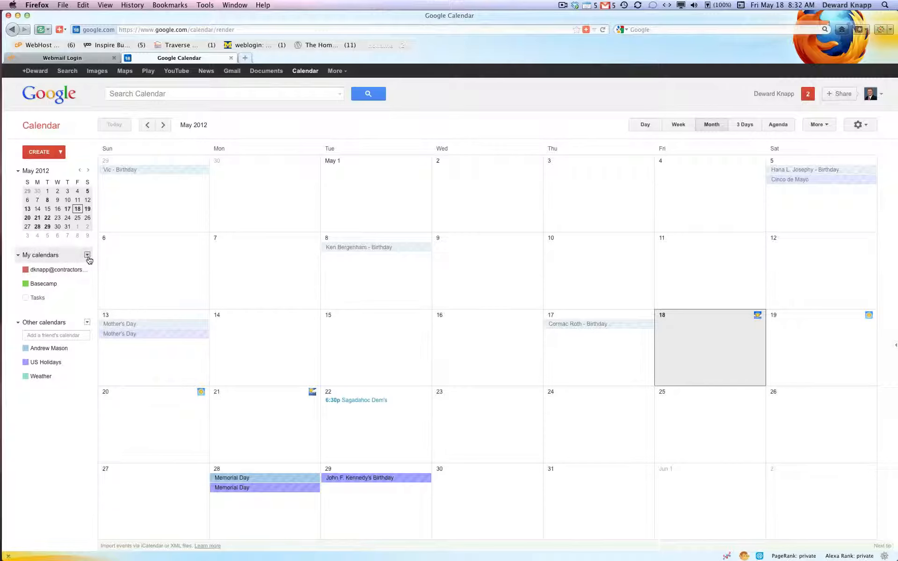
Open the My calendars dropdown to reveal the option to create a new calendar
click(87, 255)
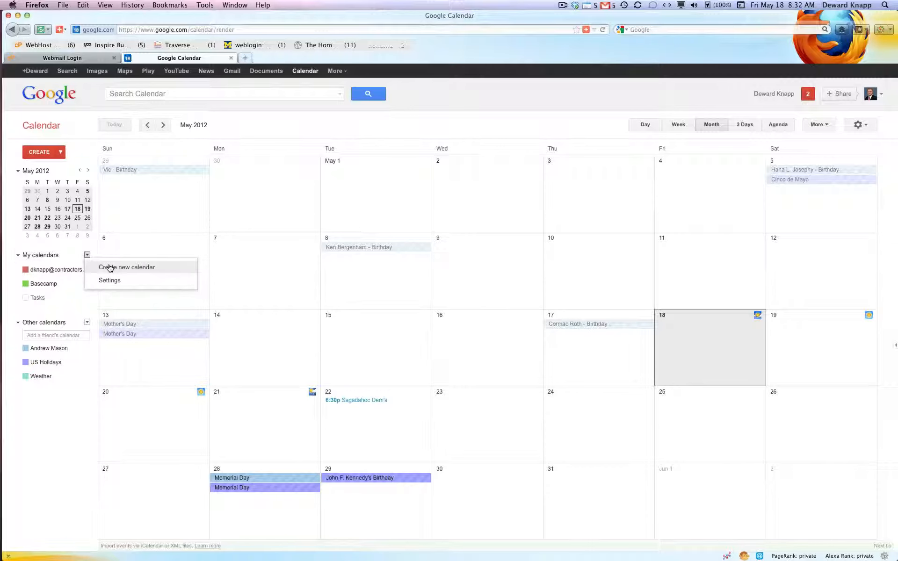
Create a calendar named 'Example Cal', described 'Description of Cal', located in Traverse City, MI
click(127, 267)
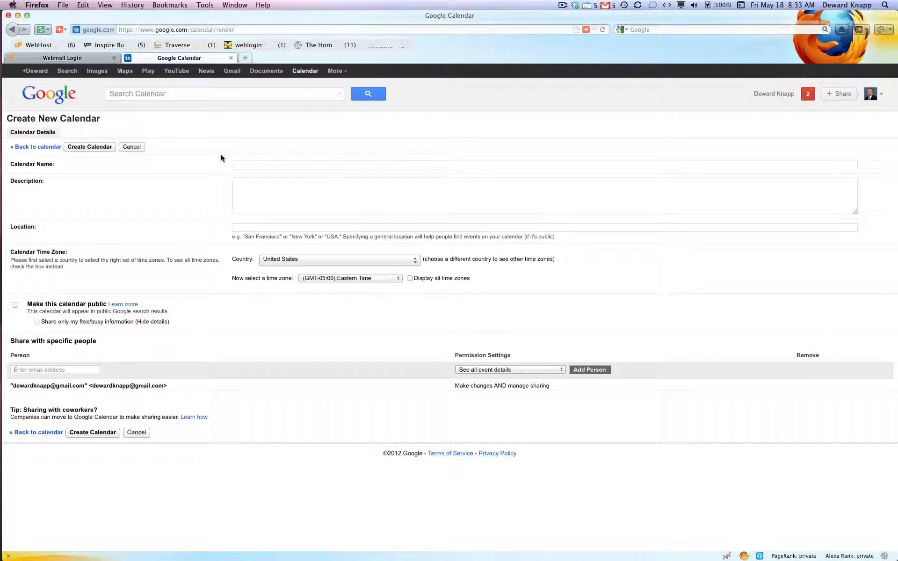
text(Example Cal)
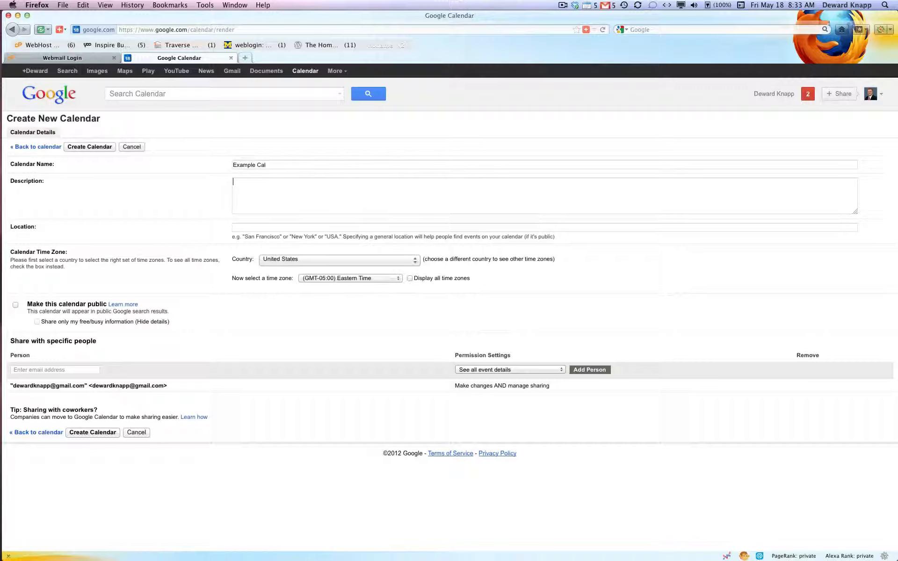
text(Description of Cal)
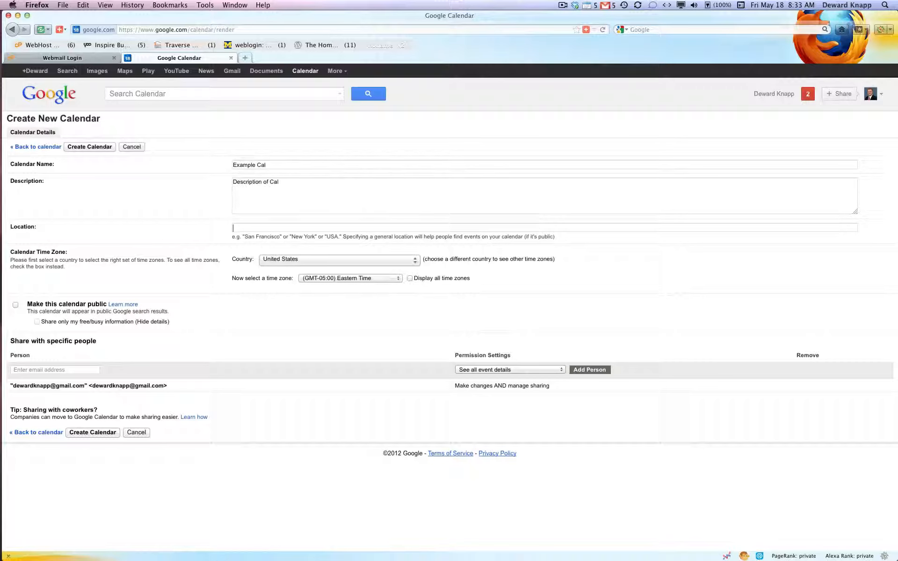
text(Traverse City, MI)
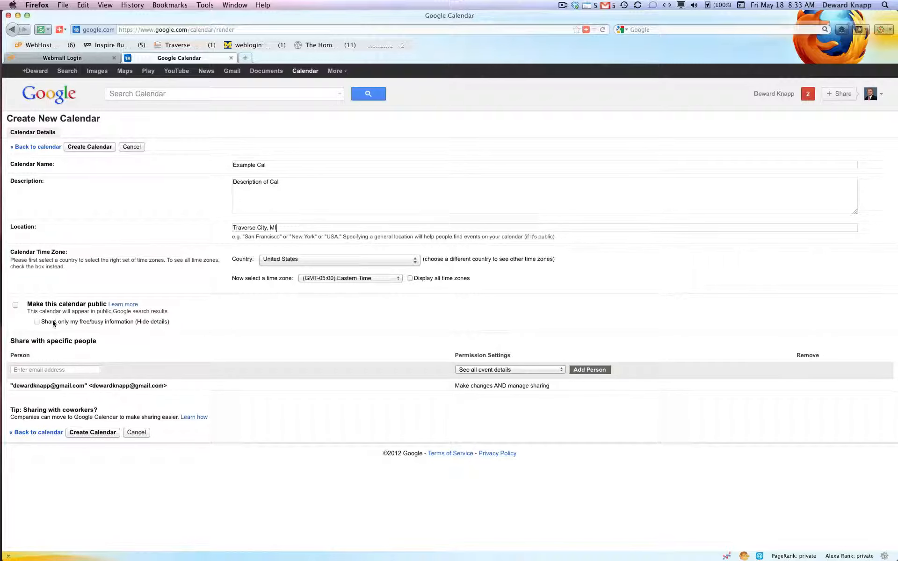
mouse_move(125, 326)
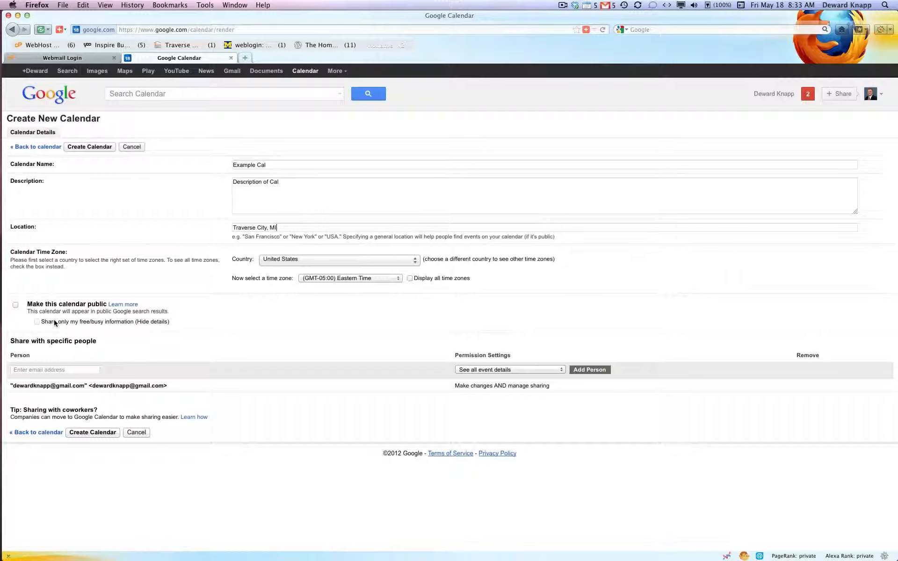
Make Example Cal public and share it with an info@ address allowed to change events
click(15, 304)
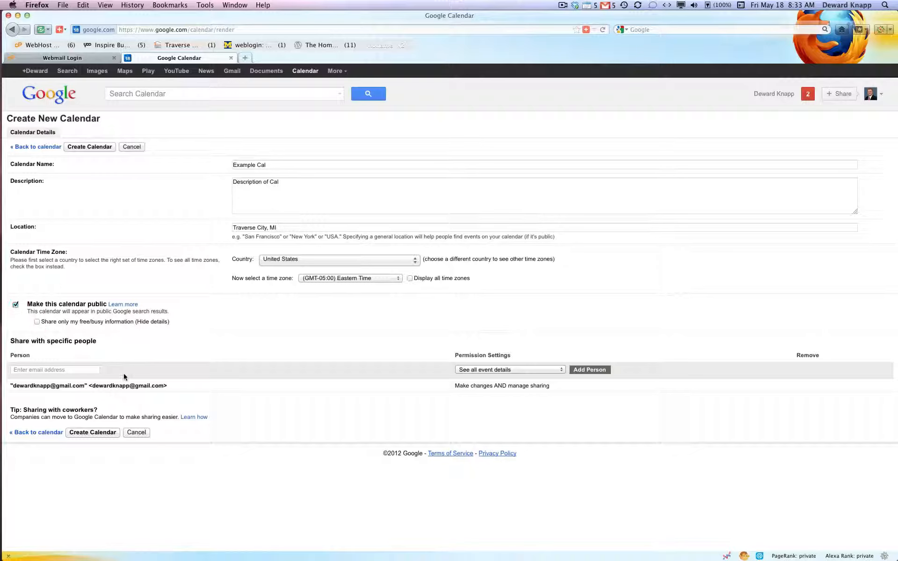
mouse_move(95, 339)
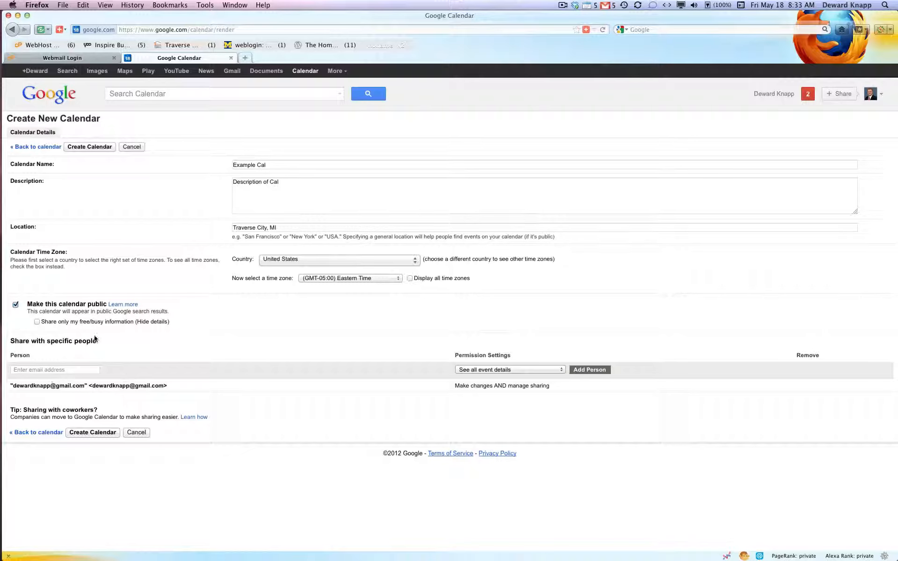
click(54, 370)
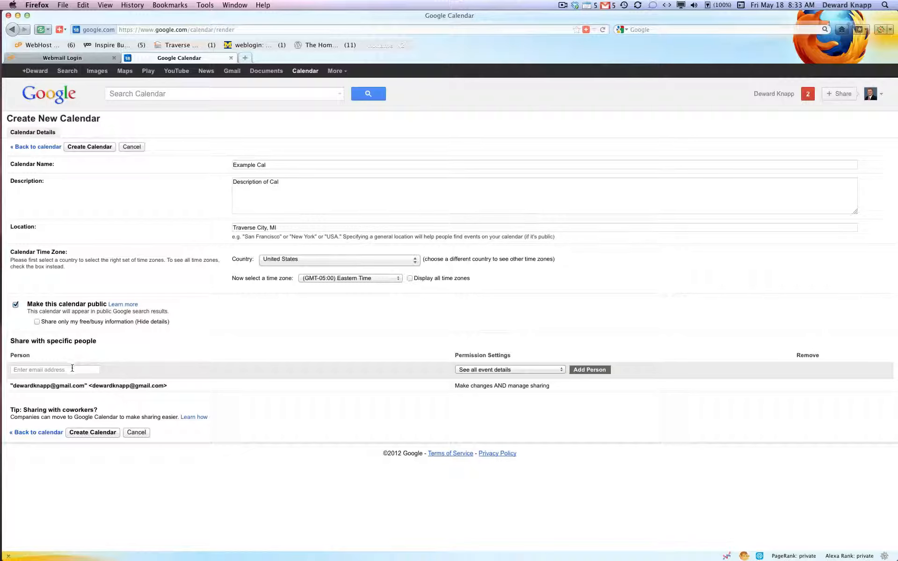
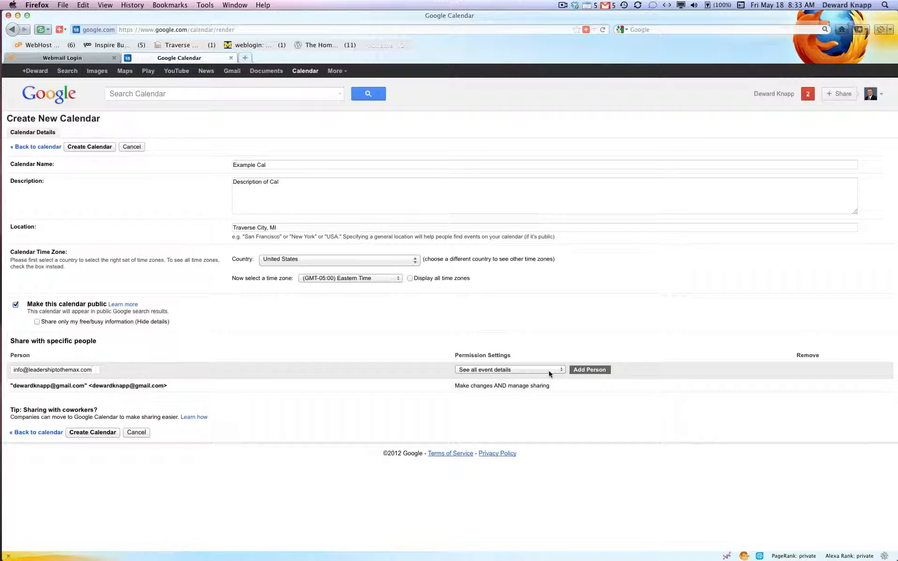
click(589, 370)
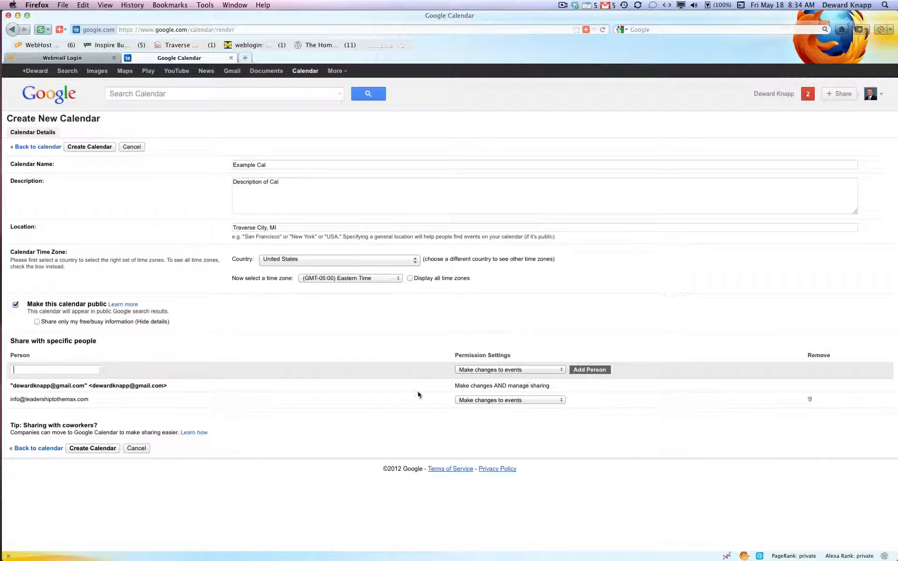
mouse_move(99, 407)
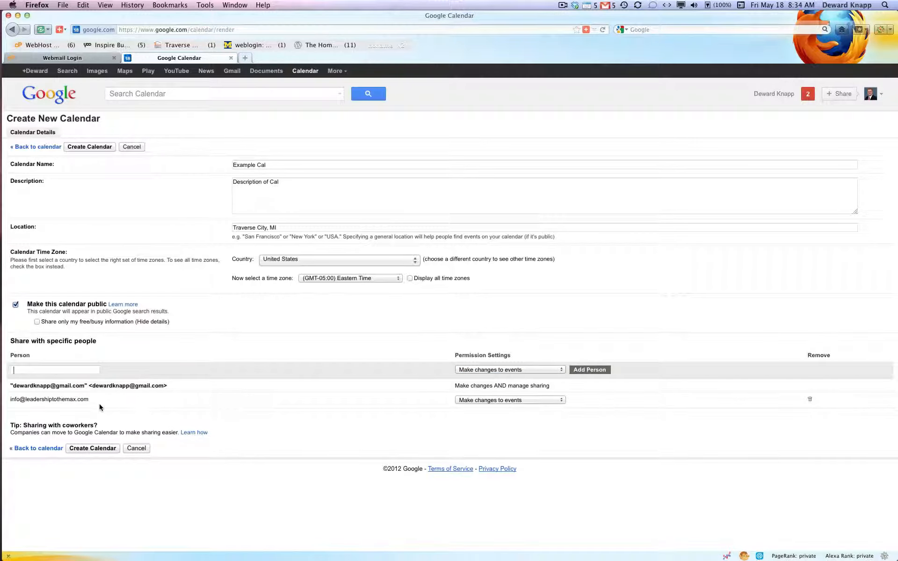
mouse_move(829, 403)
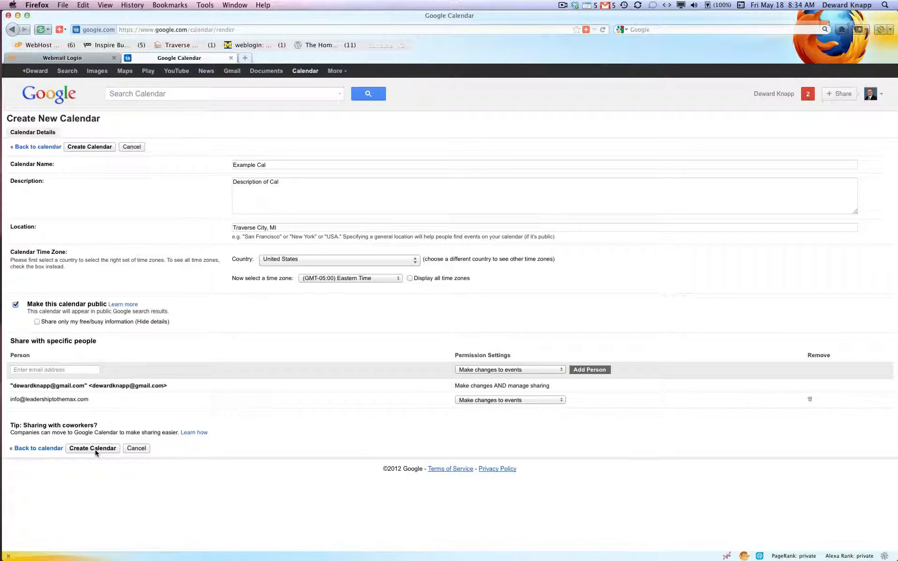
Save Example Cal and accept the public-calendar warning
click(93, 449)
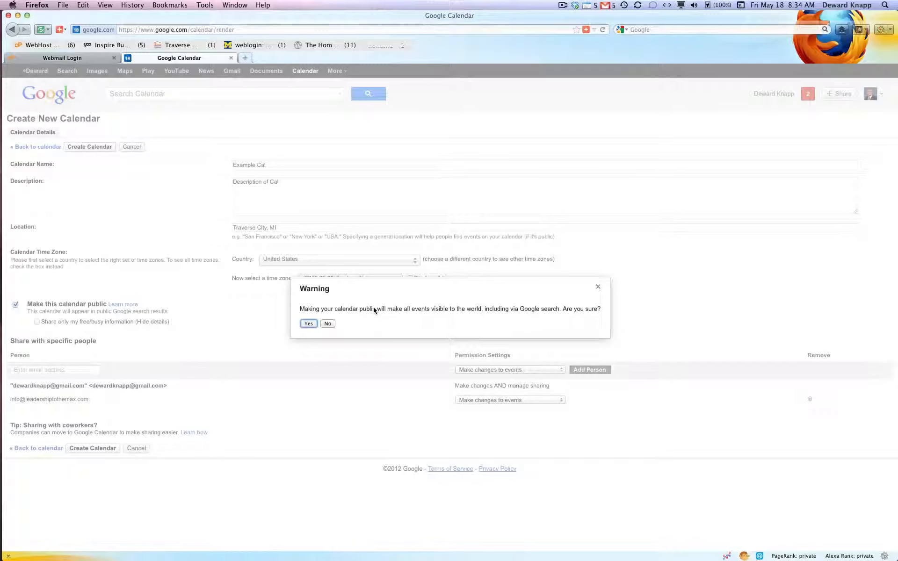
click(308, 323)
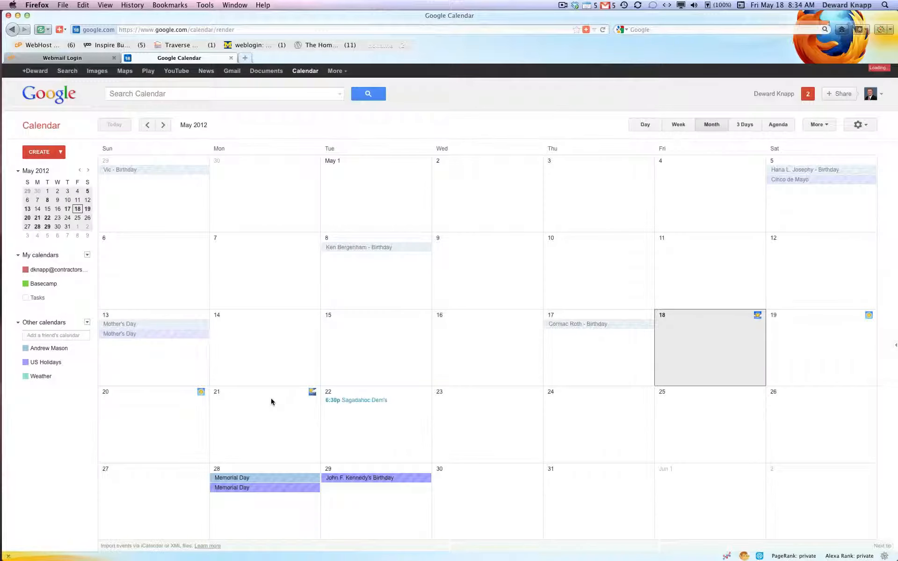
mouse_move(265, 409)
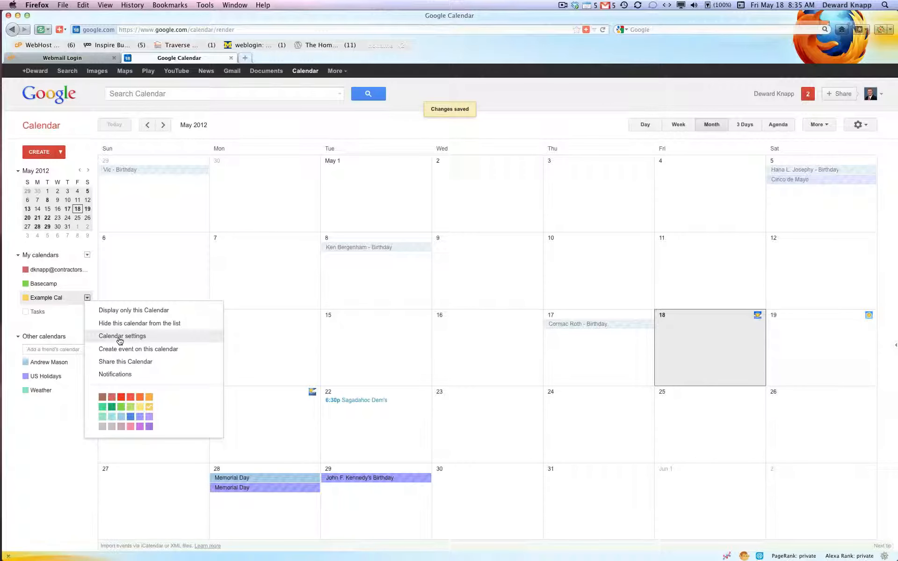
mouse_move(108, 338)
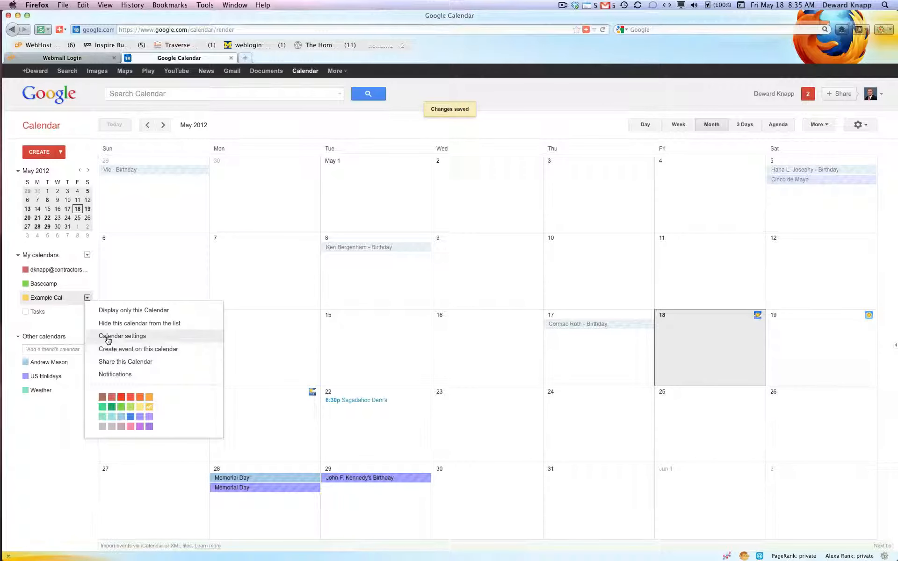
click(122, 336)
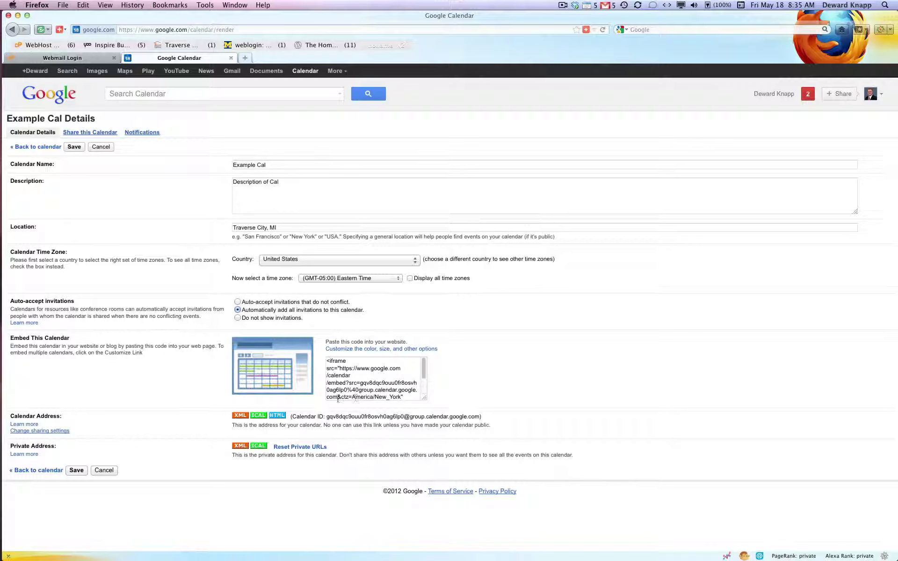
mouse_move(71, 368)
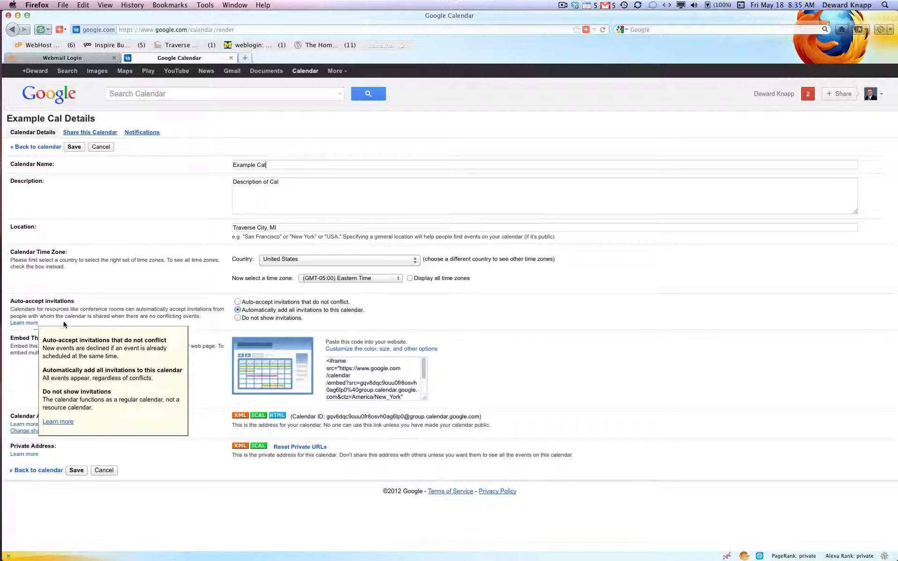
mouse_move(272, 280)
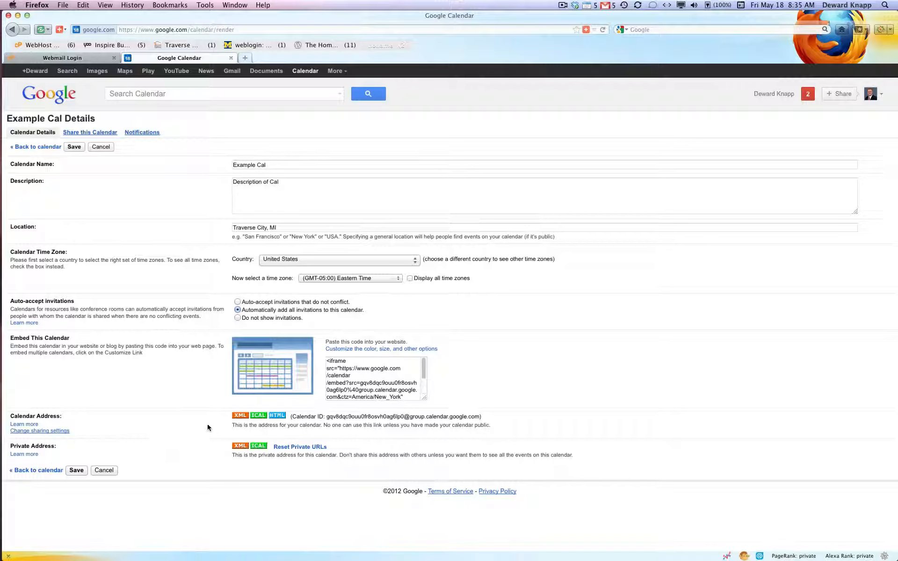
click(263, 164)
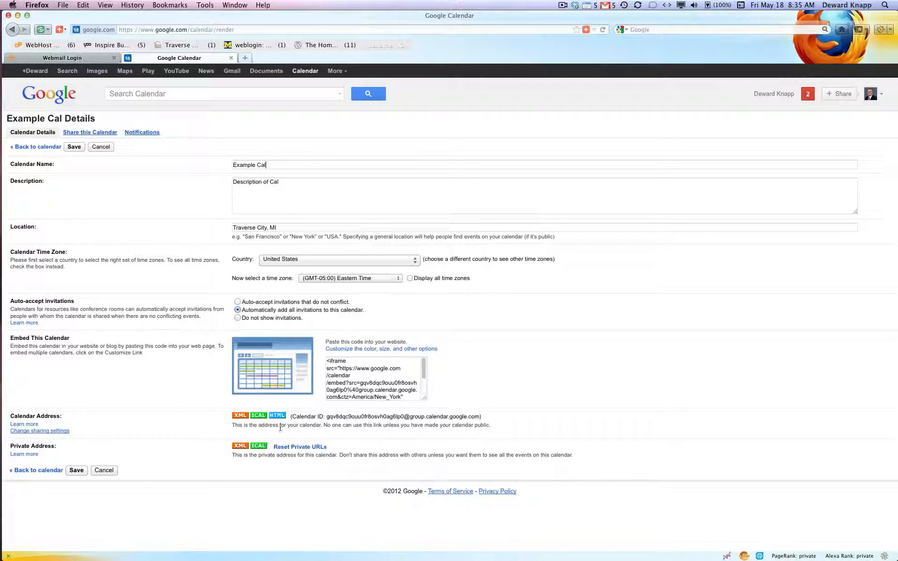
mouse_move(338, 431)
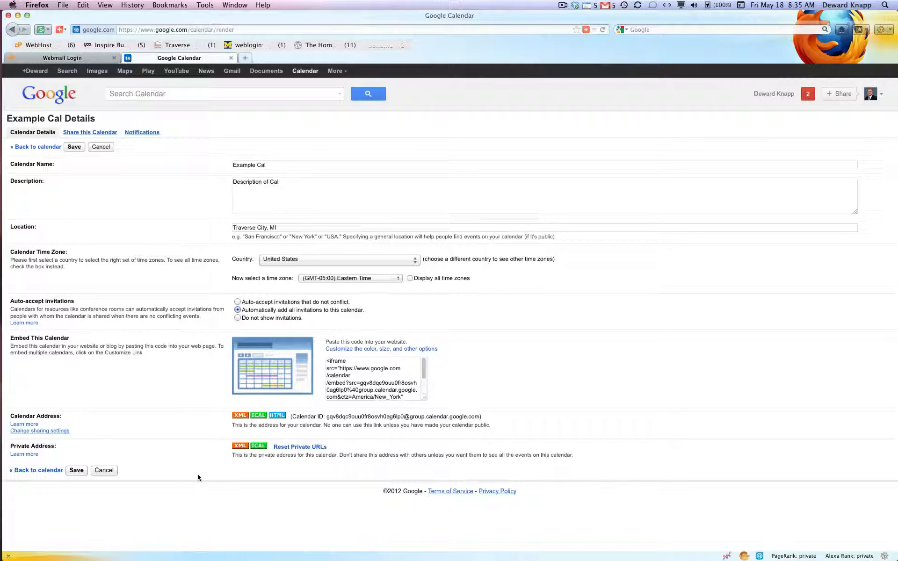
click(74, 147)
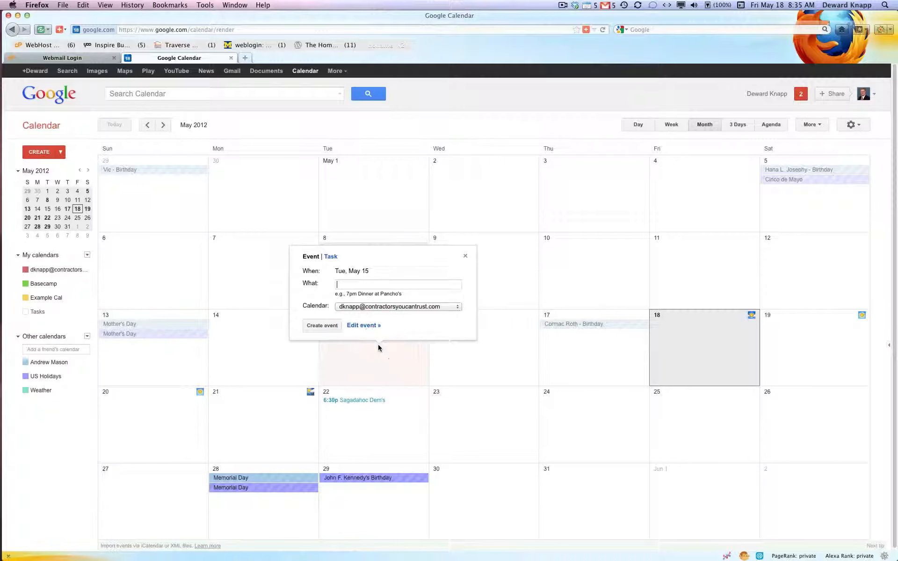
Start an event 'Example Event' on Example Cal and open its full event editor
click(398, 306)
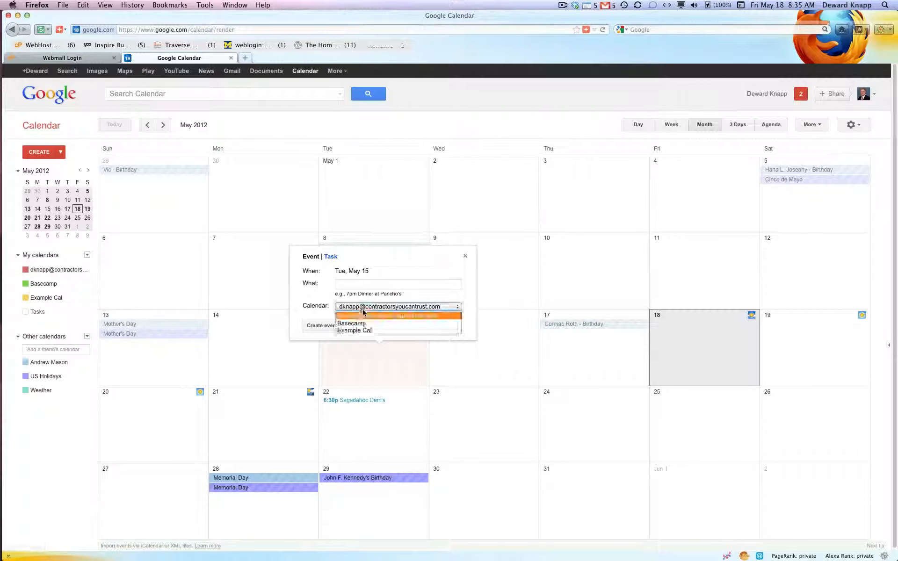
click(354, 331)
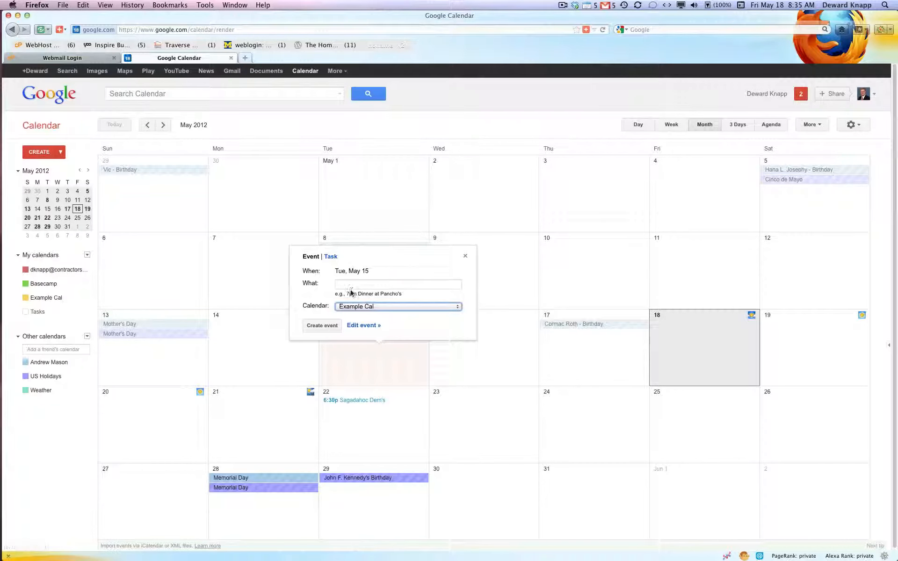
text(Example E)
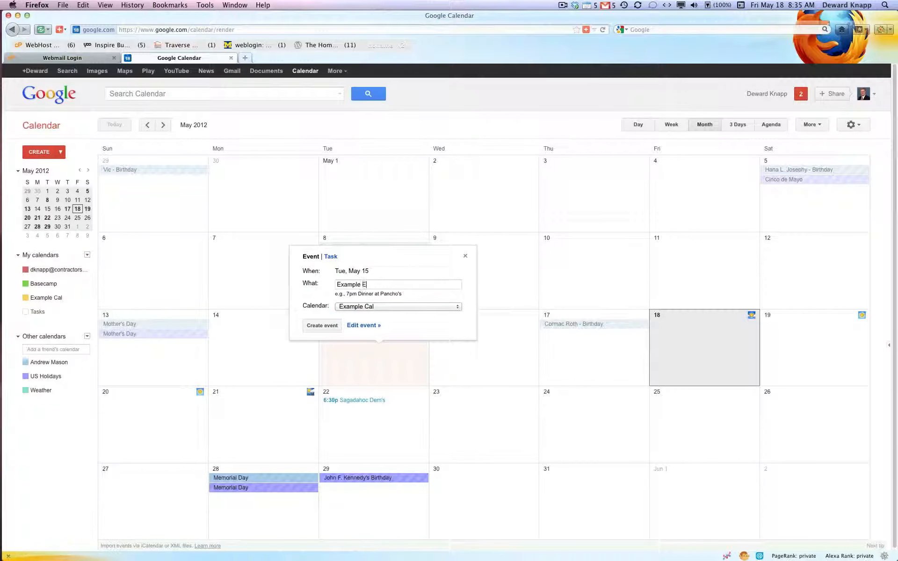
text(vent)
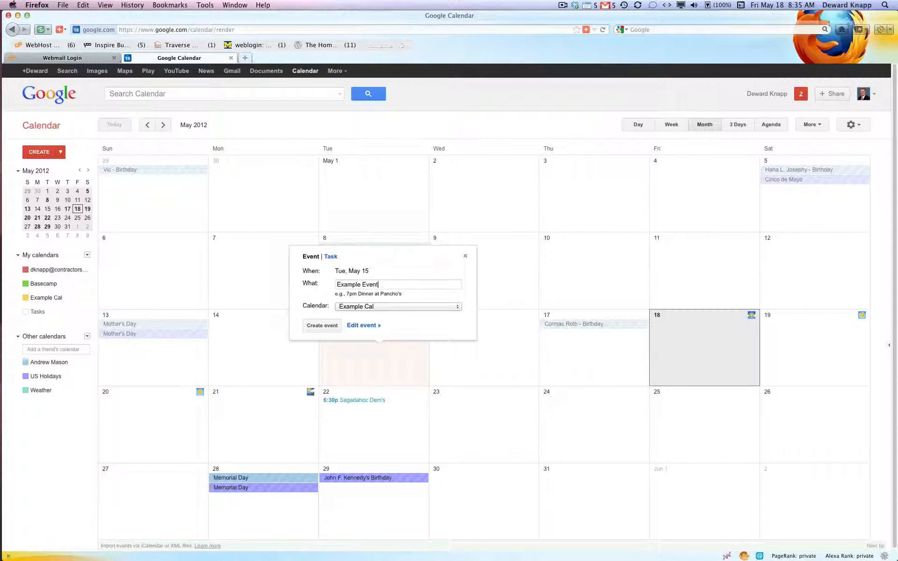
click(363, 325)
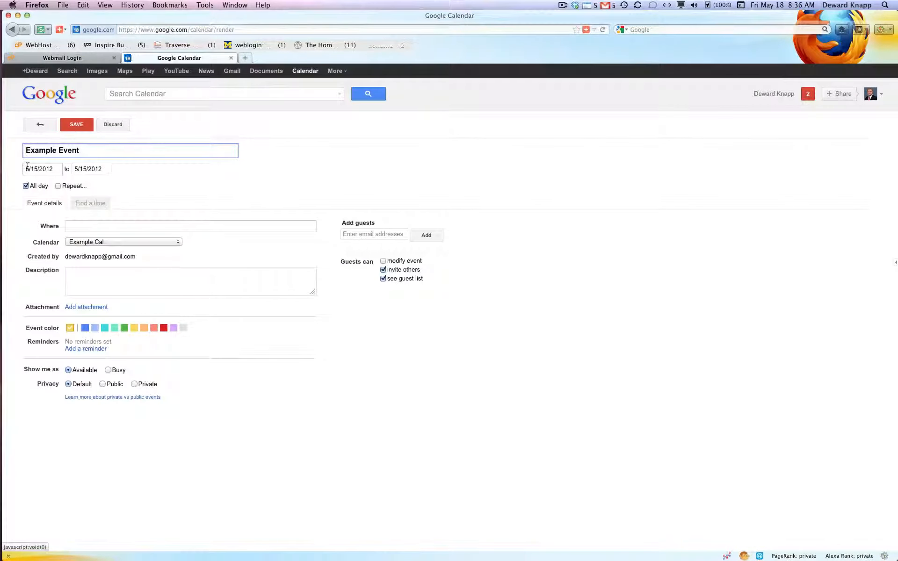
Move the event to May 23, set location Event Center, add a description and 30-minute reminder
click(42, 169)
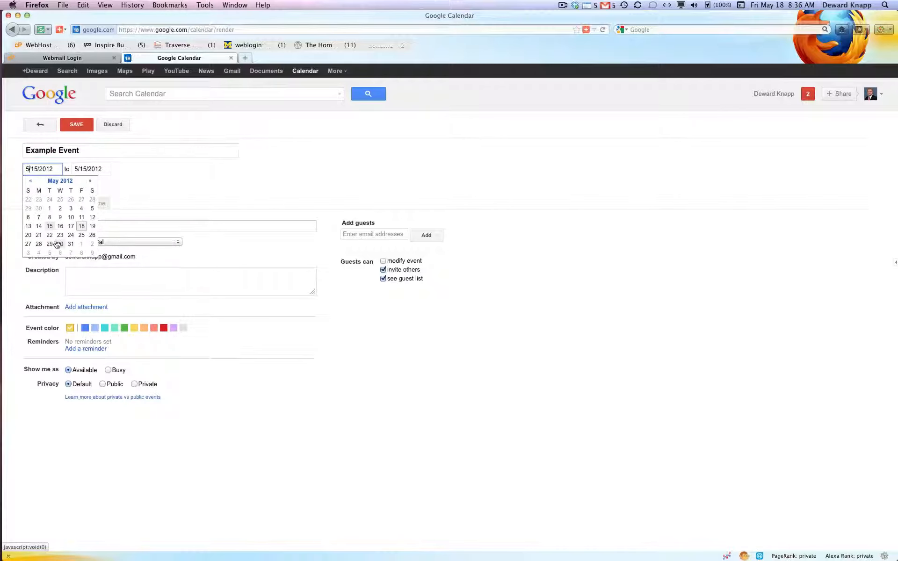
click(81, 234)
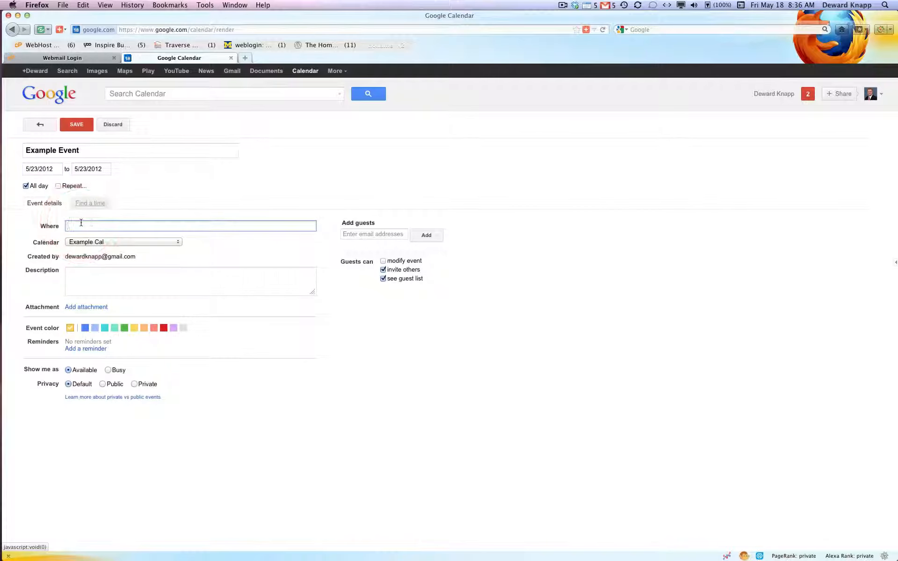
text(Event Cen)
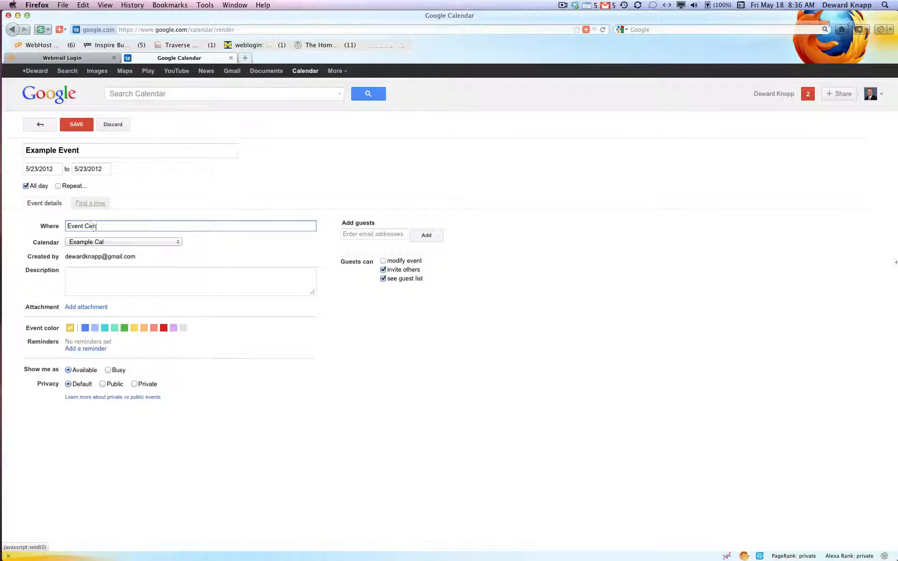
click(121, 288)
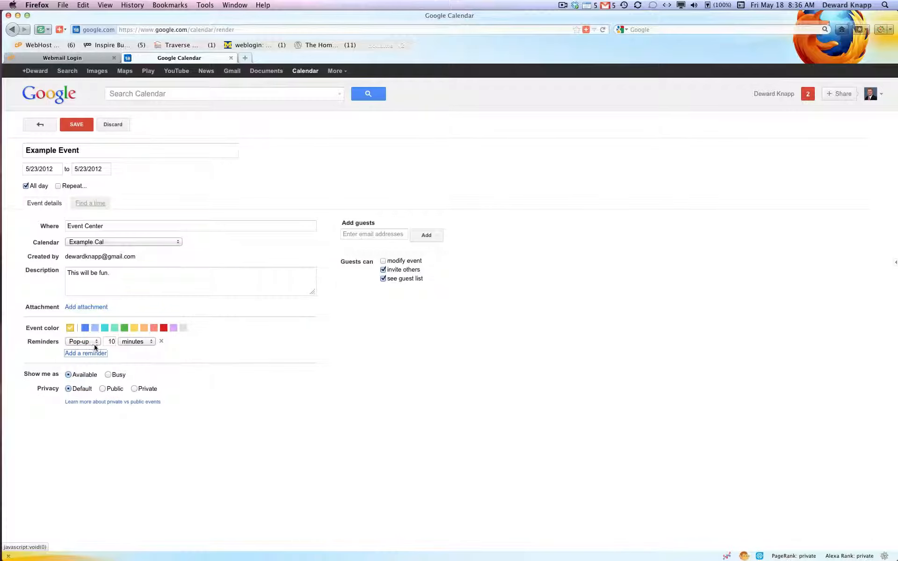
text(3)
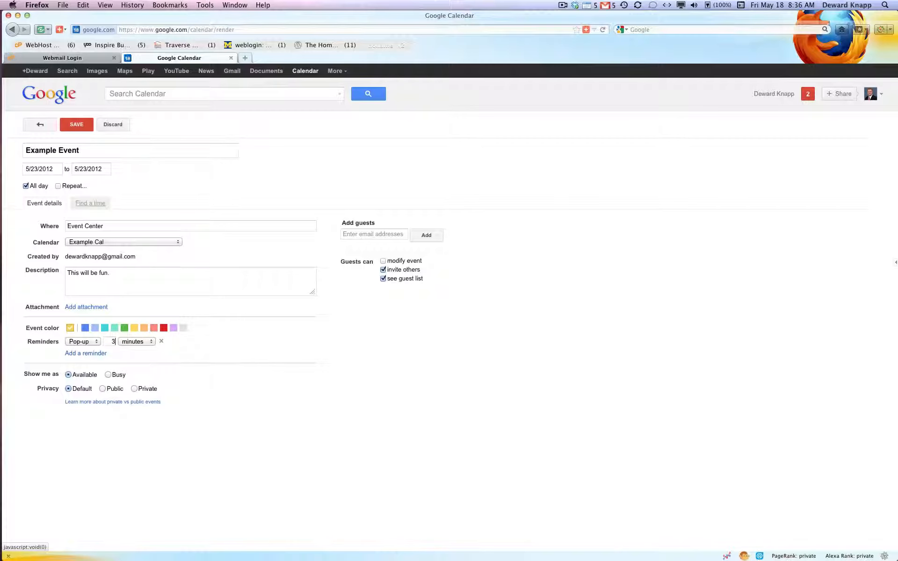
Set the event colour to green and show the guest as Busy
click(125, 328)
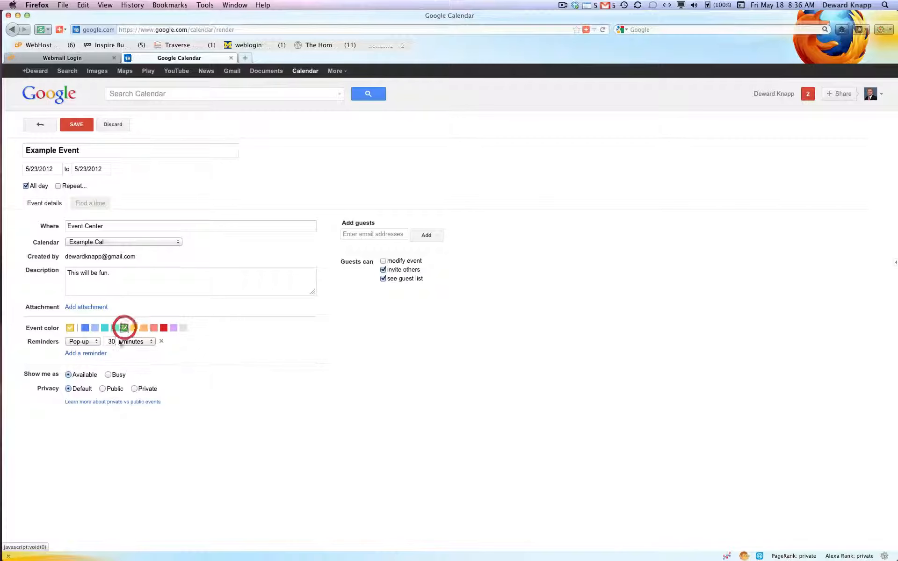
click(125, 328)
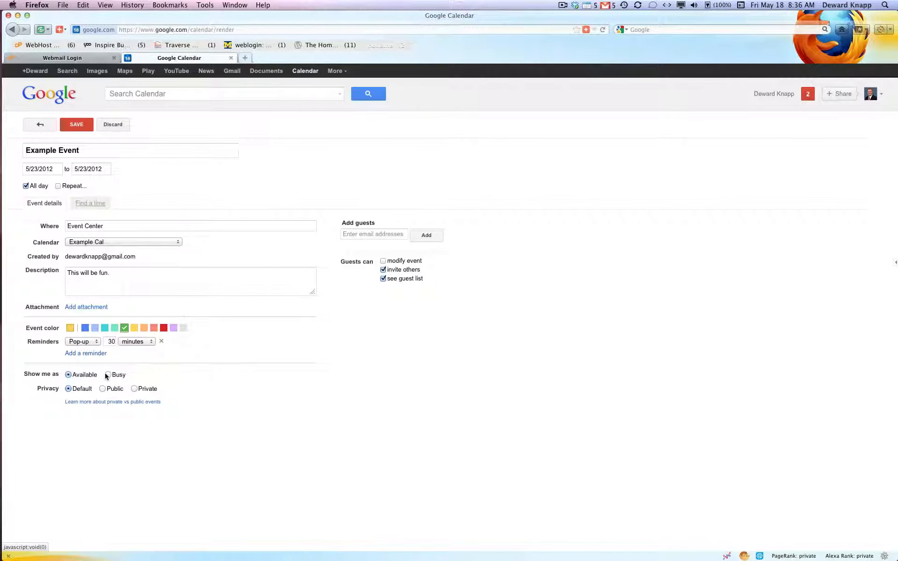
click(108, 374)
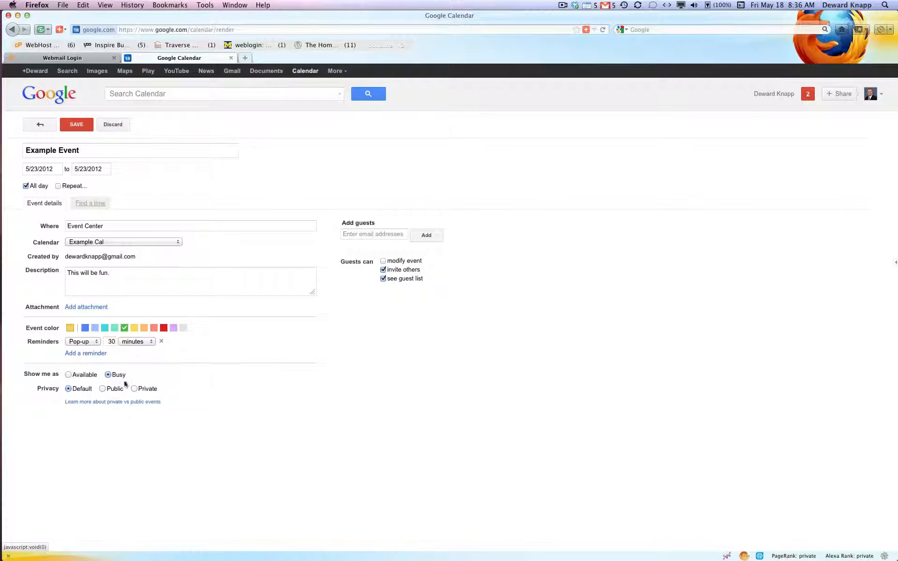
click(372, 235)
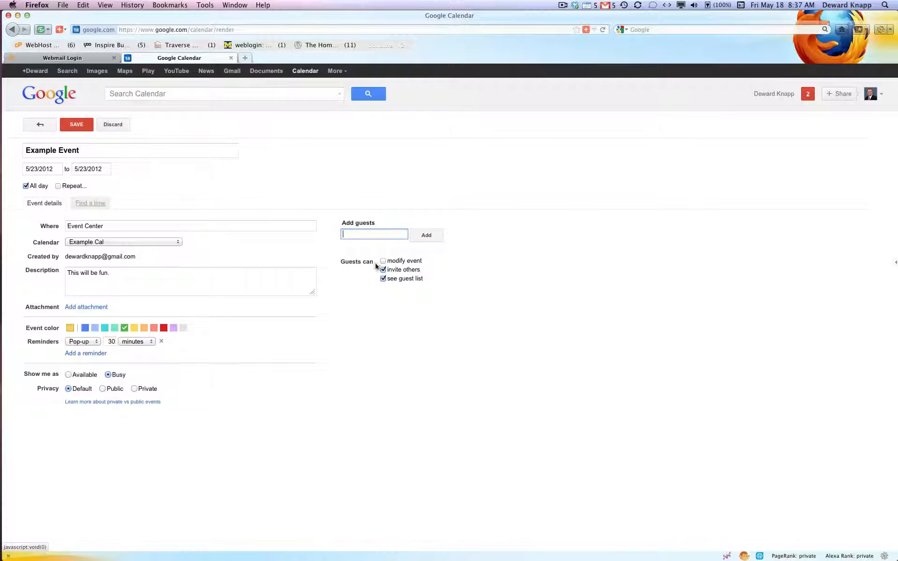
Let guests modify the event and invite the leadershiptothemax.com guest
click(383, 261)
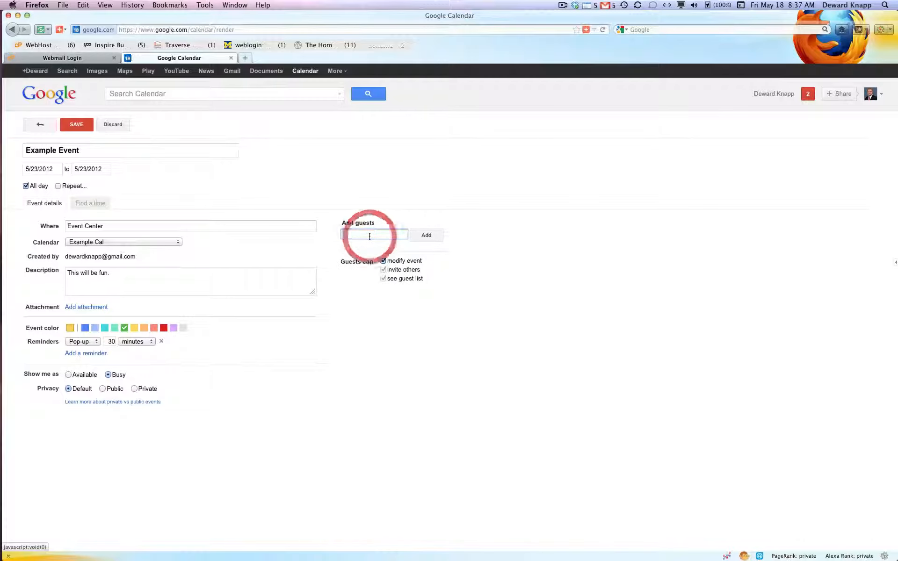
text(eadershiptothemax.com)
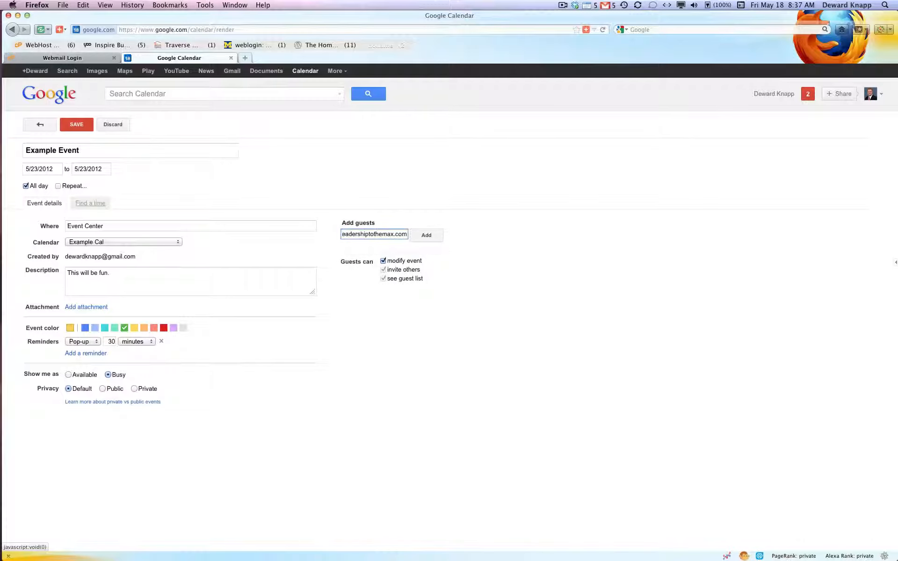
click(426, 235)
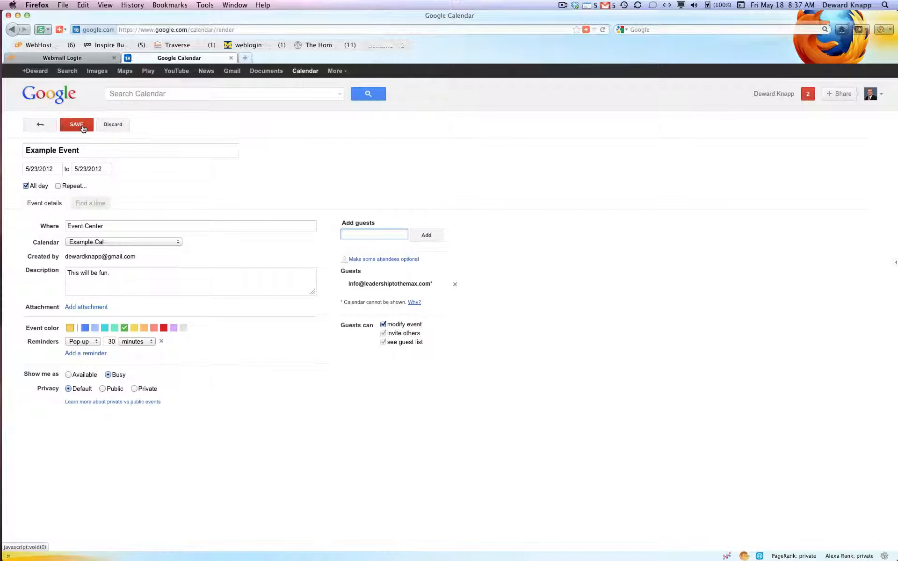
click(90, 203)
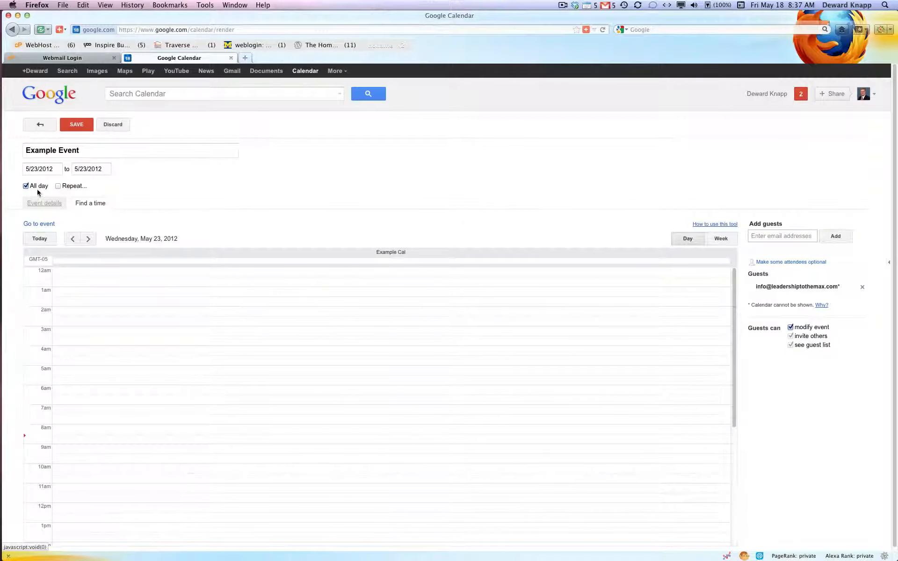
Turn off all-day so the event starts at 10:00am, save, and send guest invitations
click(26, 185)
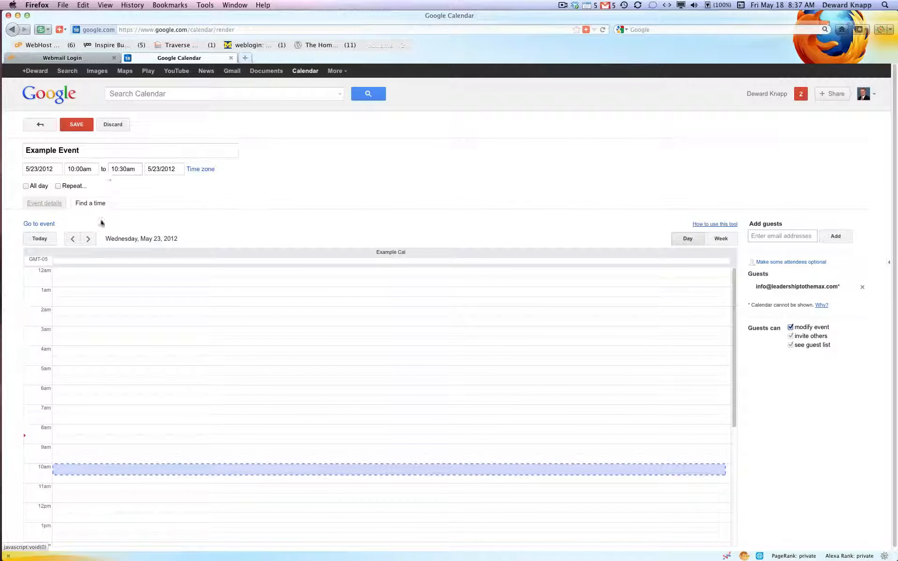
click(44, 203)
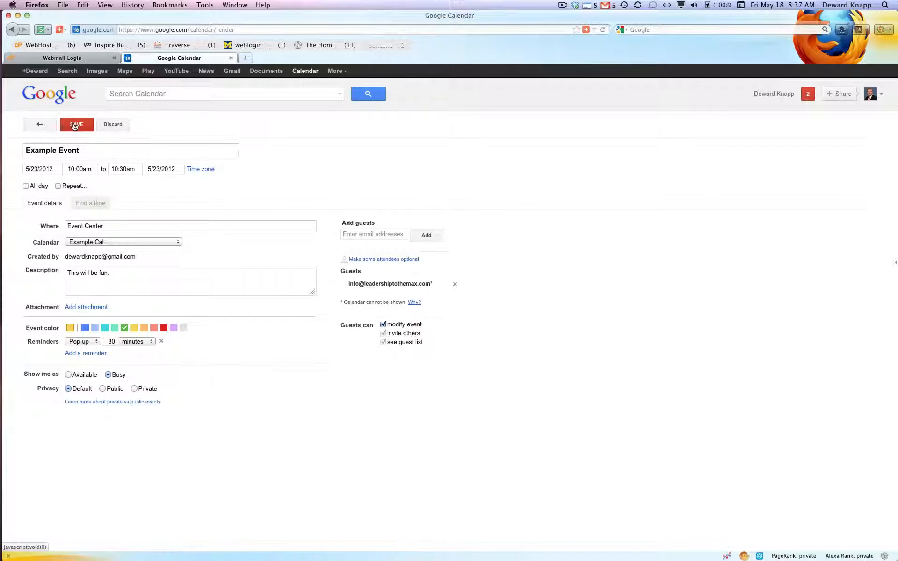
click(76, 125)
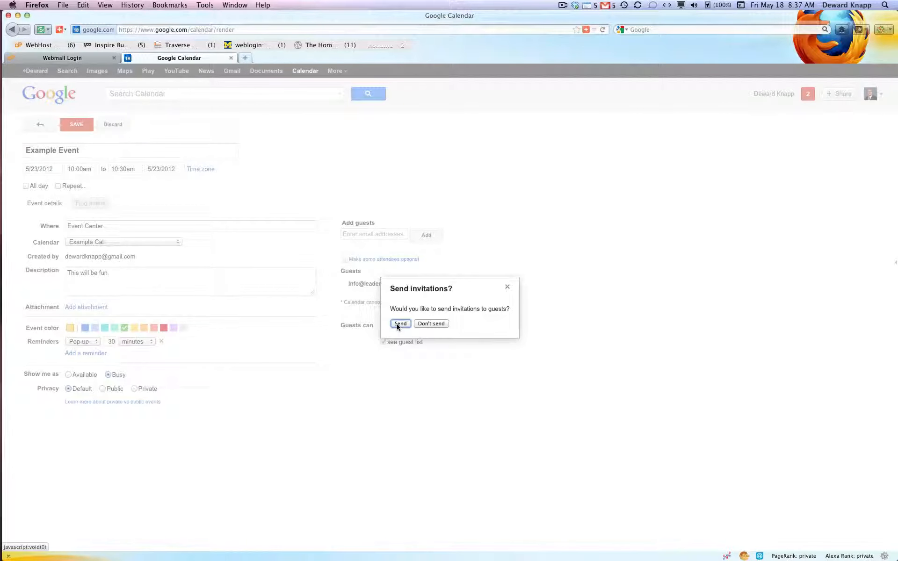
click(401, 324)
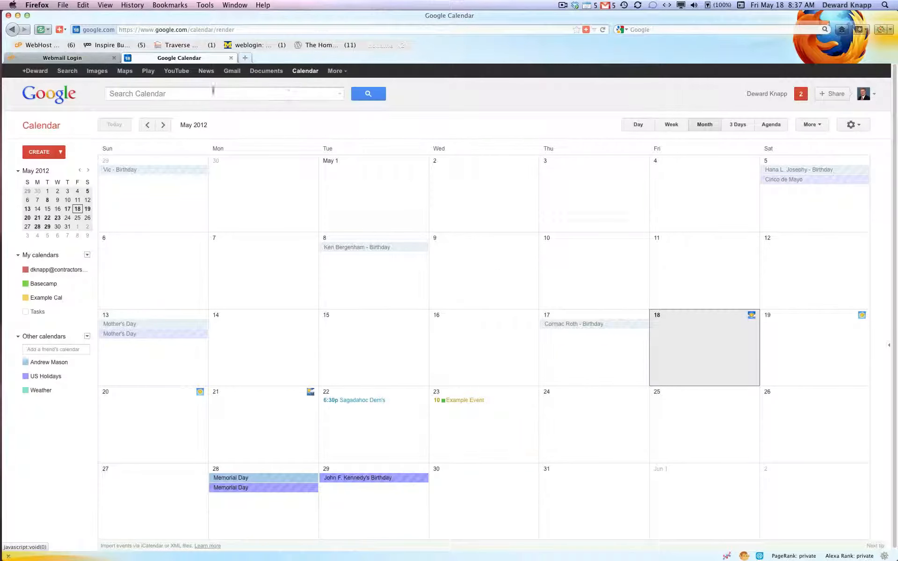
In day view for May 23, stretch Example Event to 10am–12pm without notifying guests
click(638, 125)
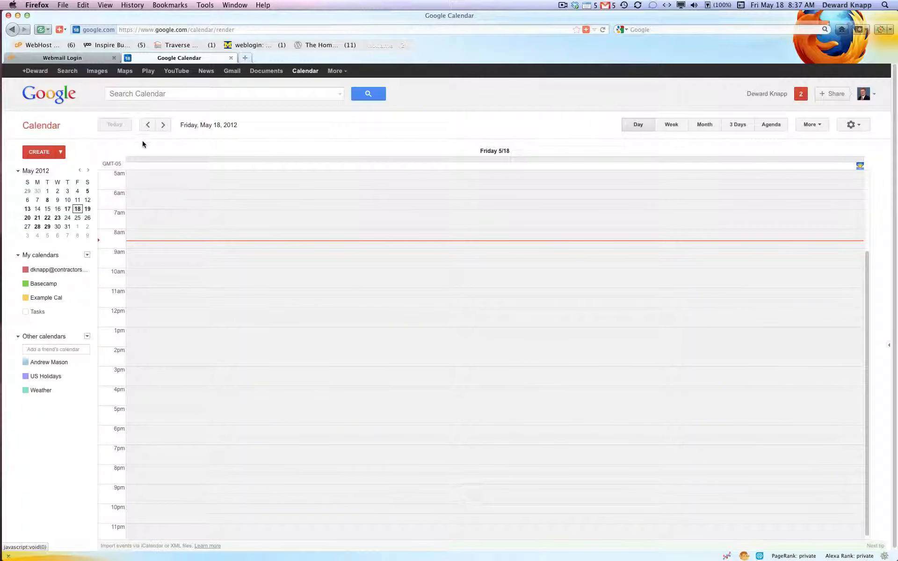
click(162, 125)
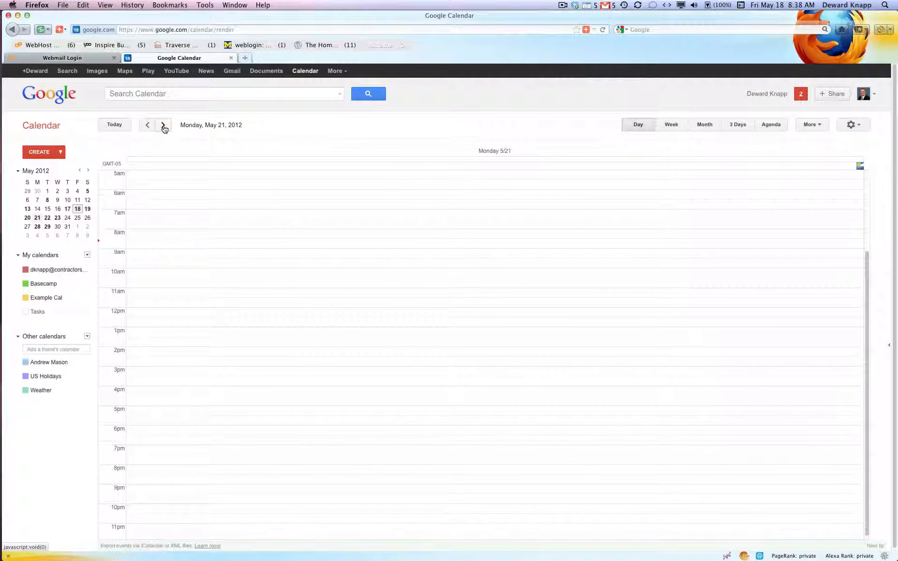
click(163, 125)
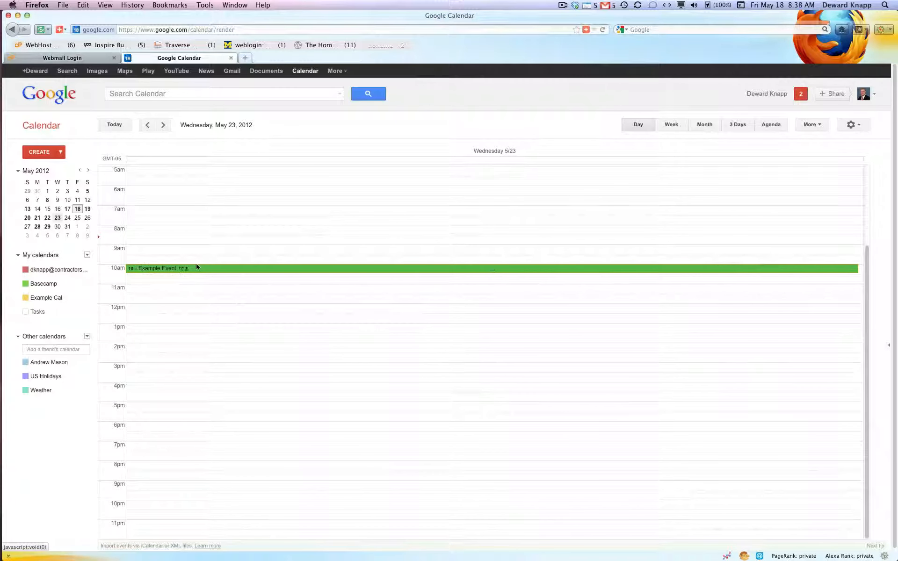
mouse_move(200, 271)
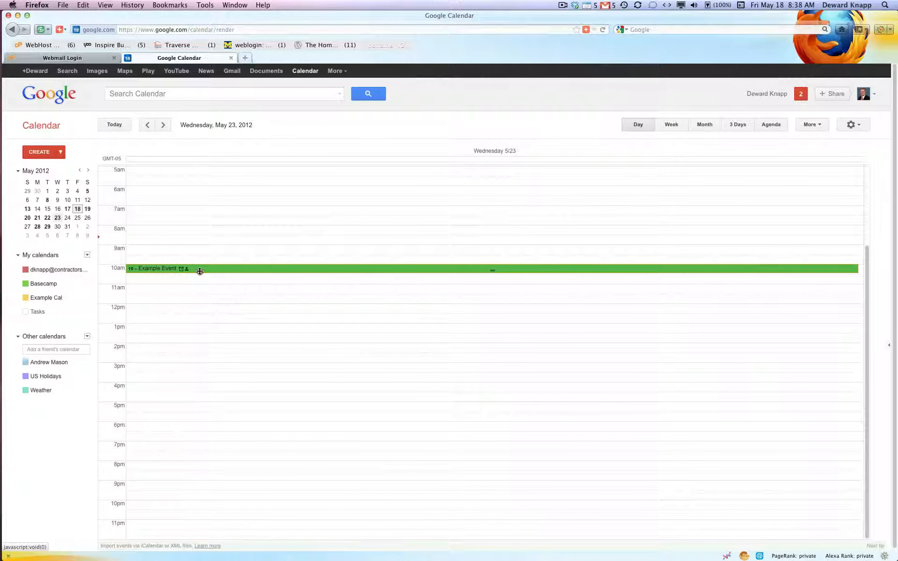
drag(199, 271, 197, 298)
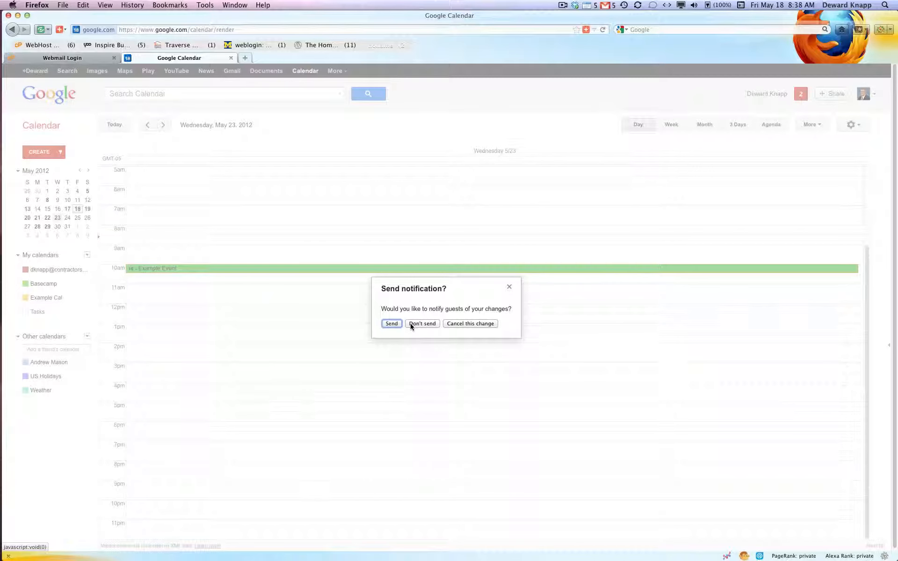
click(422, 324)
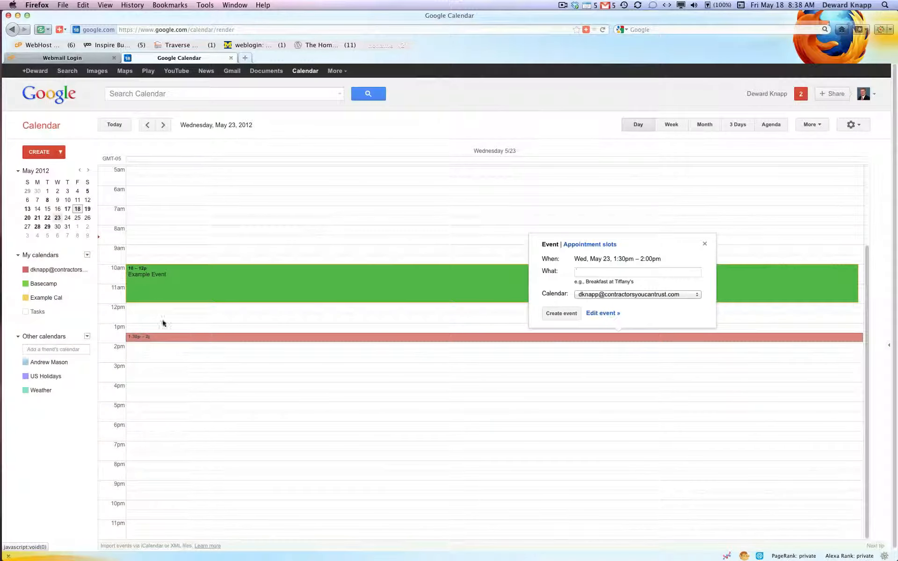
click(704, 244)
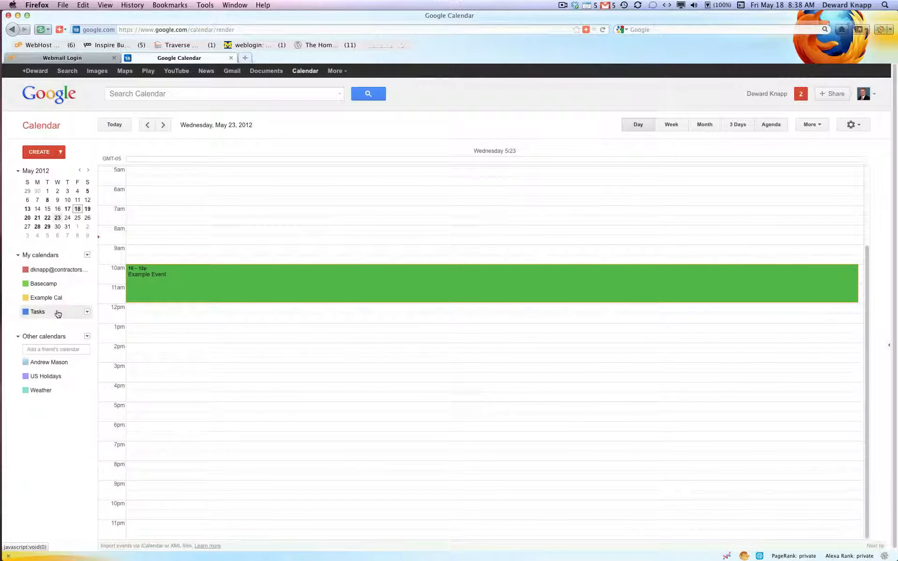
Toggle Tasks and Example Cal visibility, then open Example Cal's Share this Calendar settings
click(21, 312)
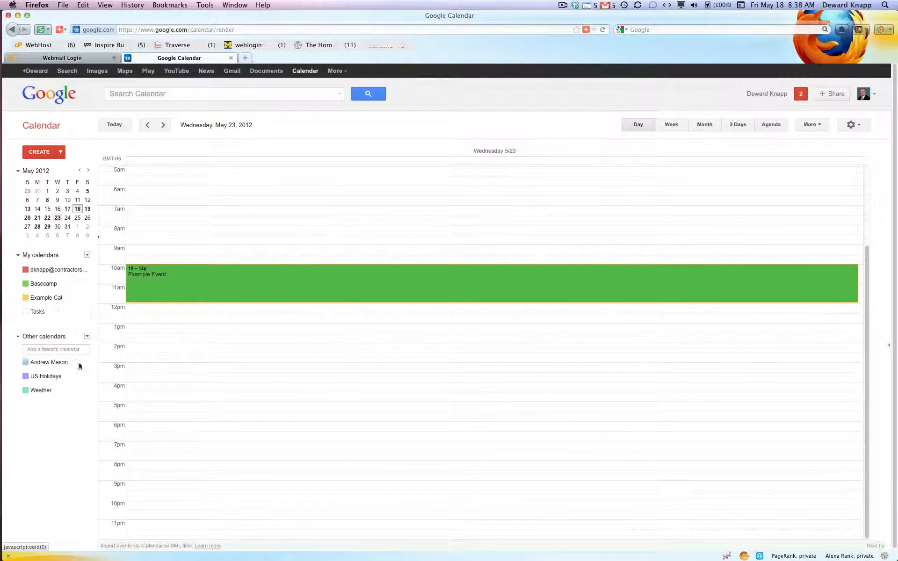
mouse_move(50, 298)
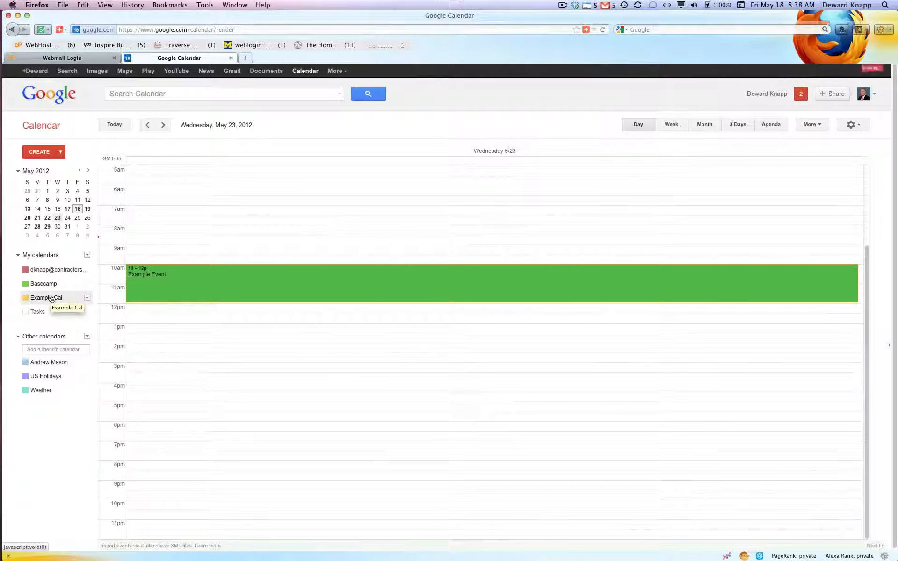
click(45, 298)
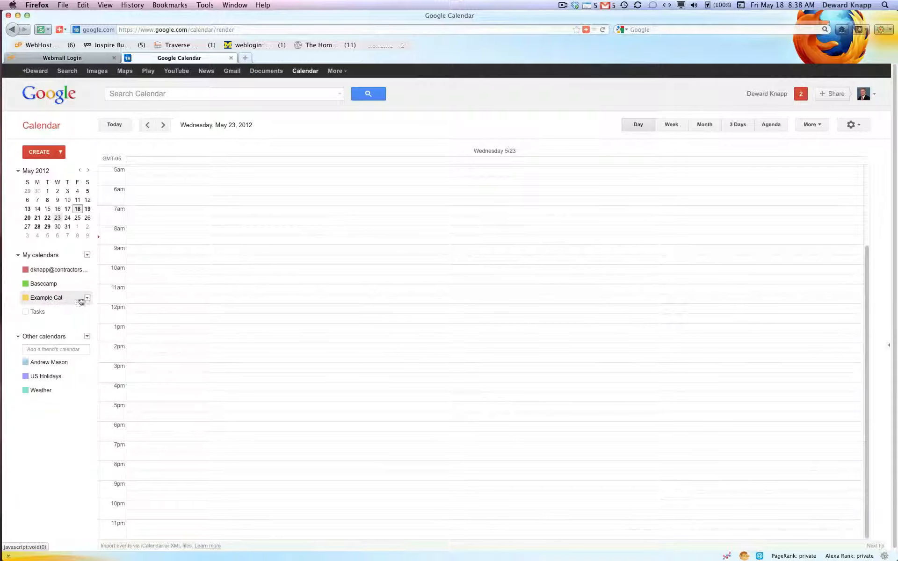
click(87, 299)
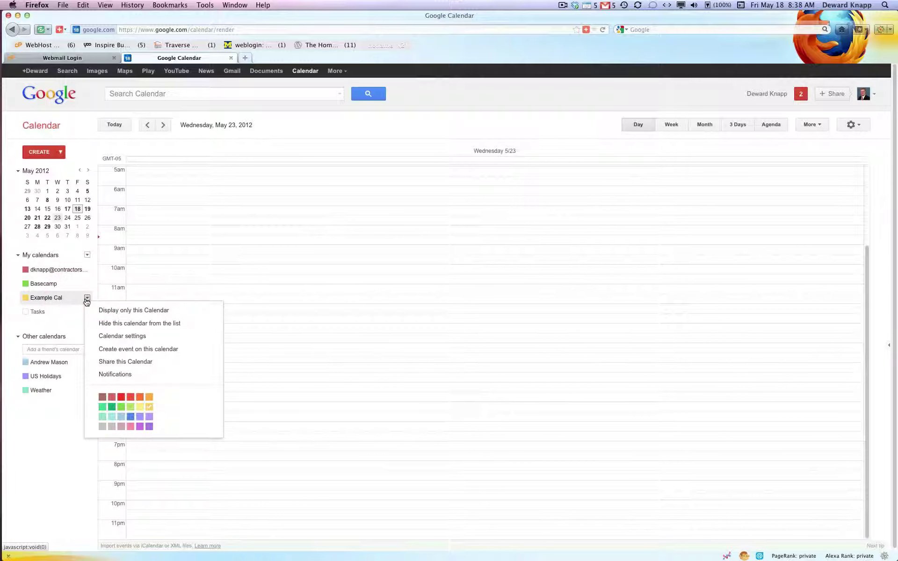
click(119, 405)
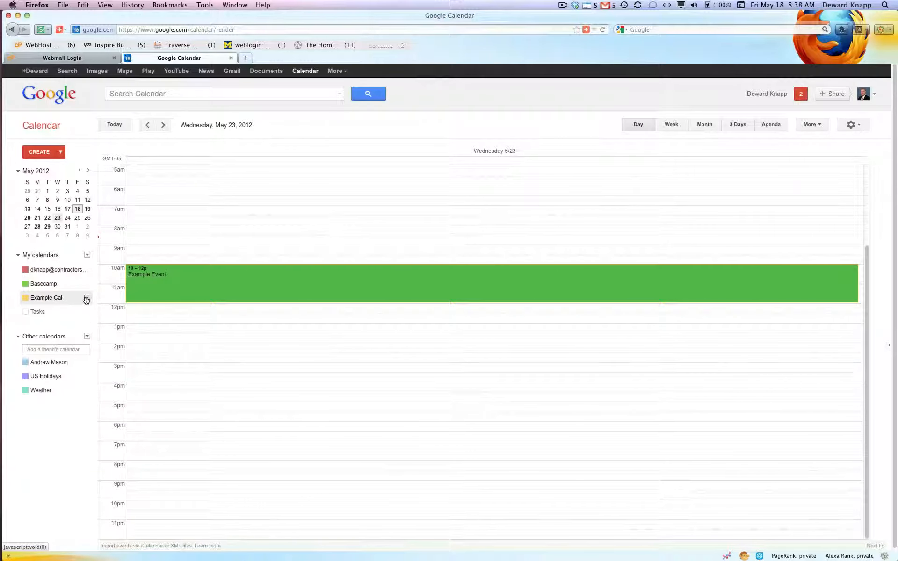
click(86, 298)
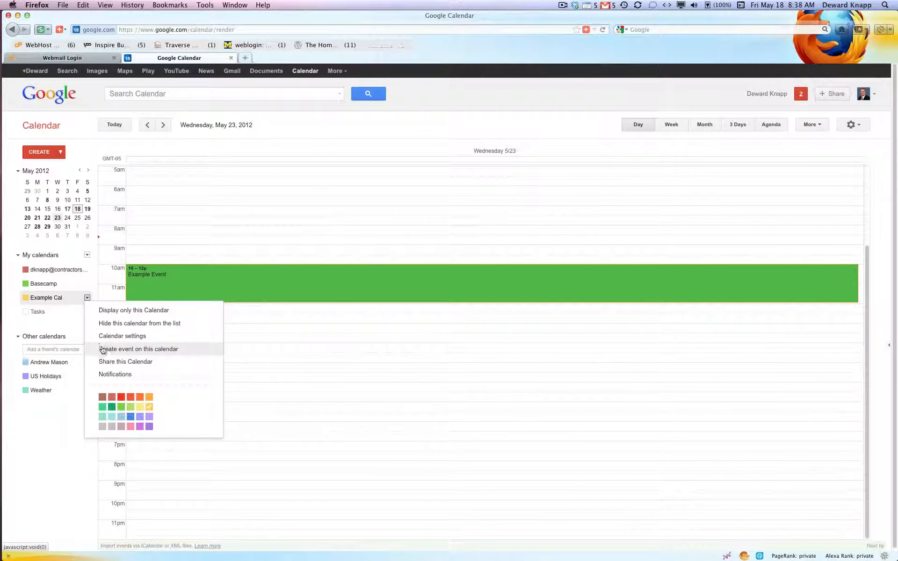
click(126, 362)
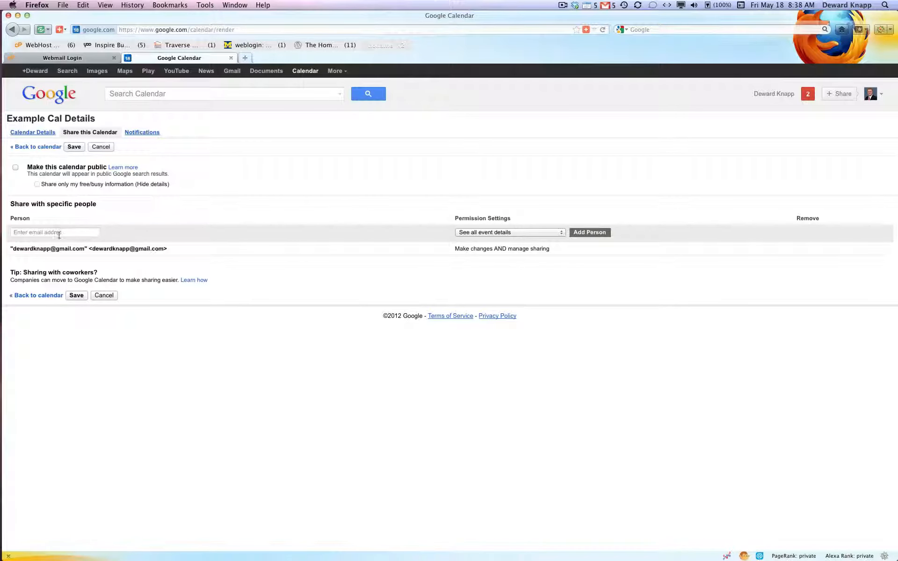
Focus the Person email box, then save Example Cal's sharing settings with no one added
click(54, 232)
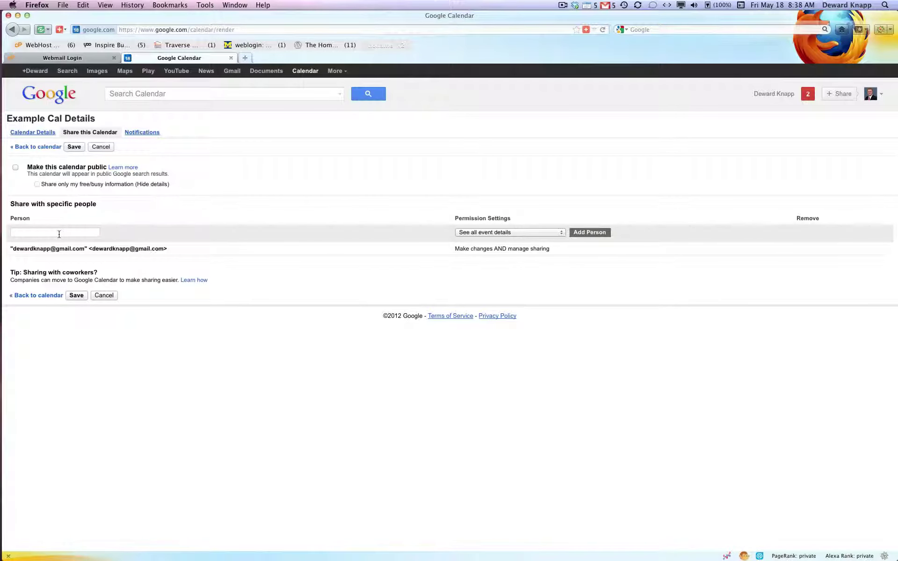
click(55, 233)
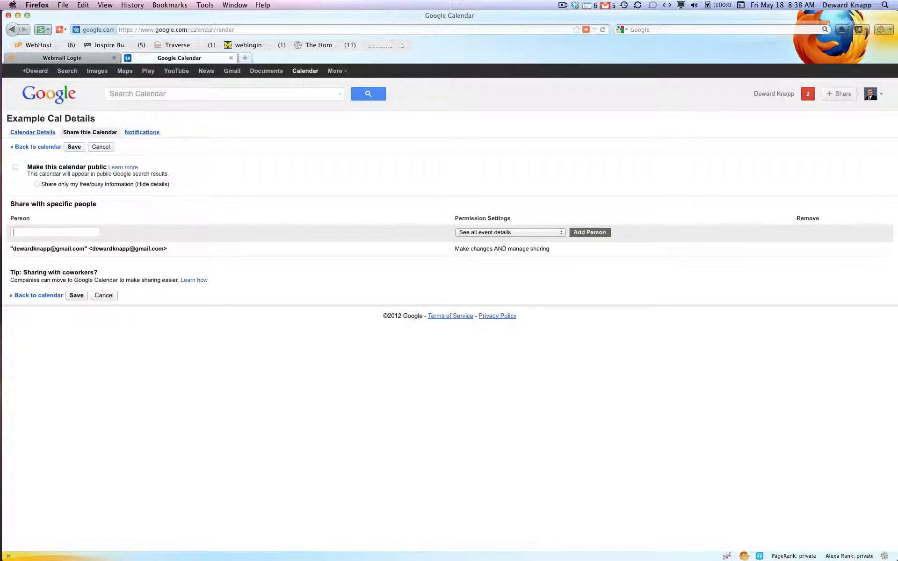
click(74, 147)
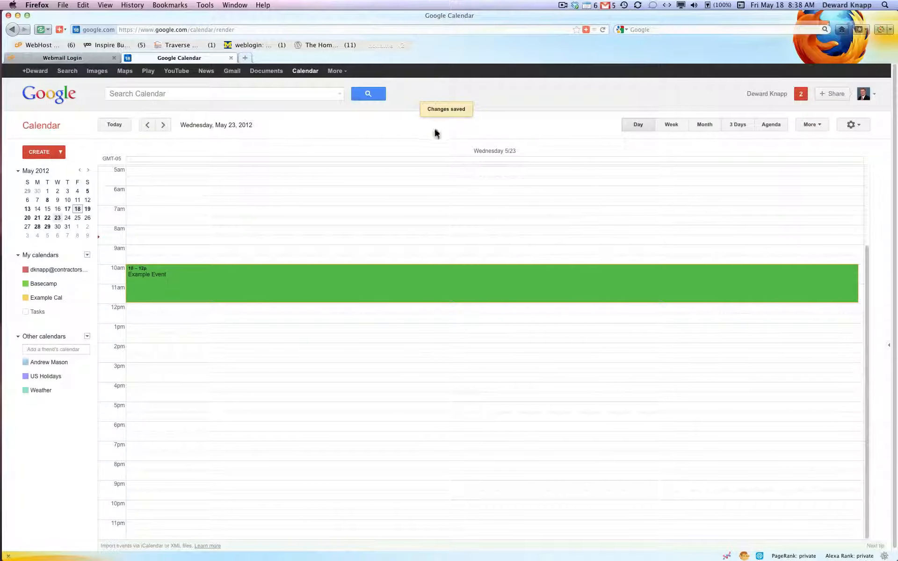